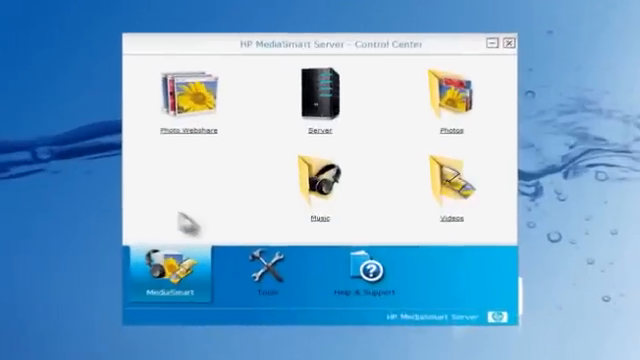
Step: Launch the Windows Home Server Console from the Control Center's Server icon
click(260, 284)
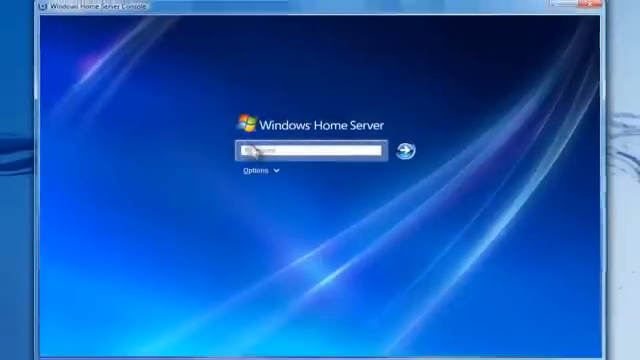
Step: Sign in with the password and show the Computers & Backup list
click(408, 148)
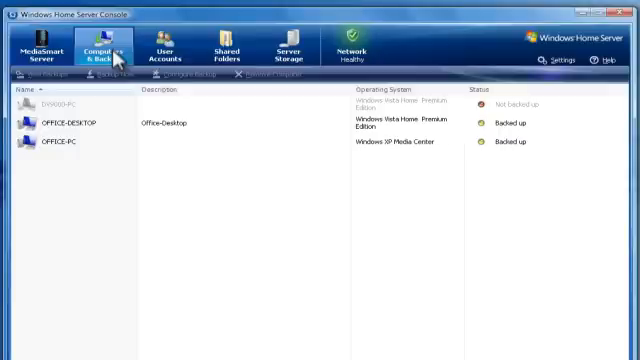
click(548, 64)
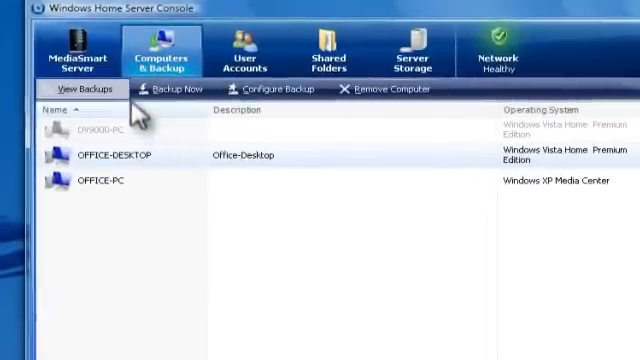
Step: View the backups of OFFICE-DESKTOP, then move to the MediaSmart Server page
click(76, 88)
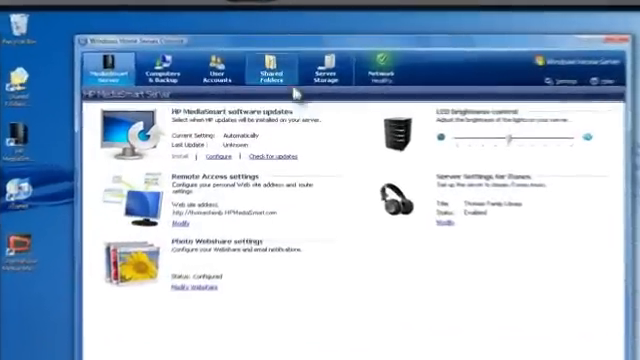
Step: Show the Shared Folders list and select the Photos folder
click(276, 56)
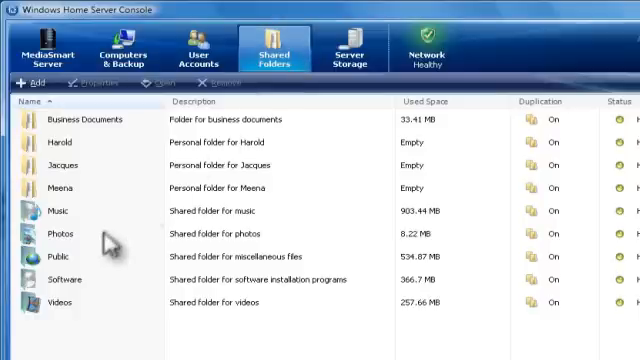
click(60, 232)
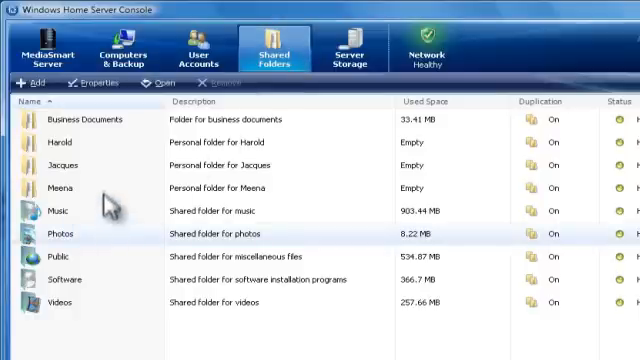